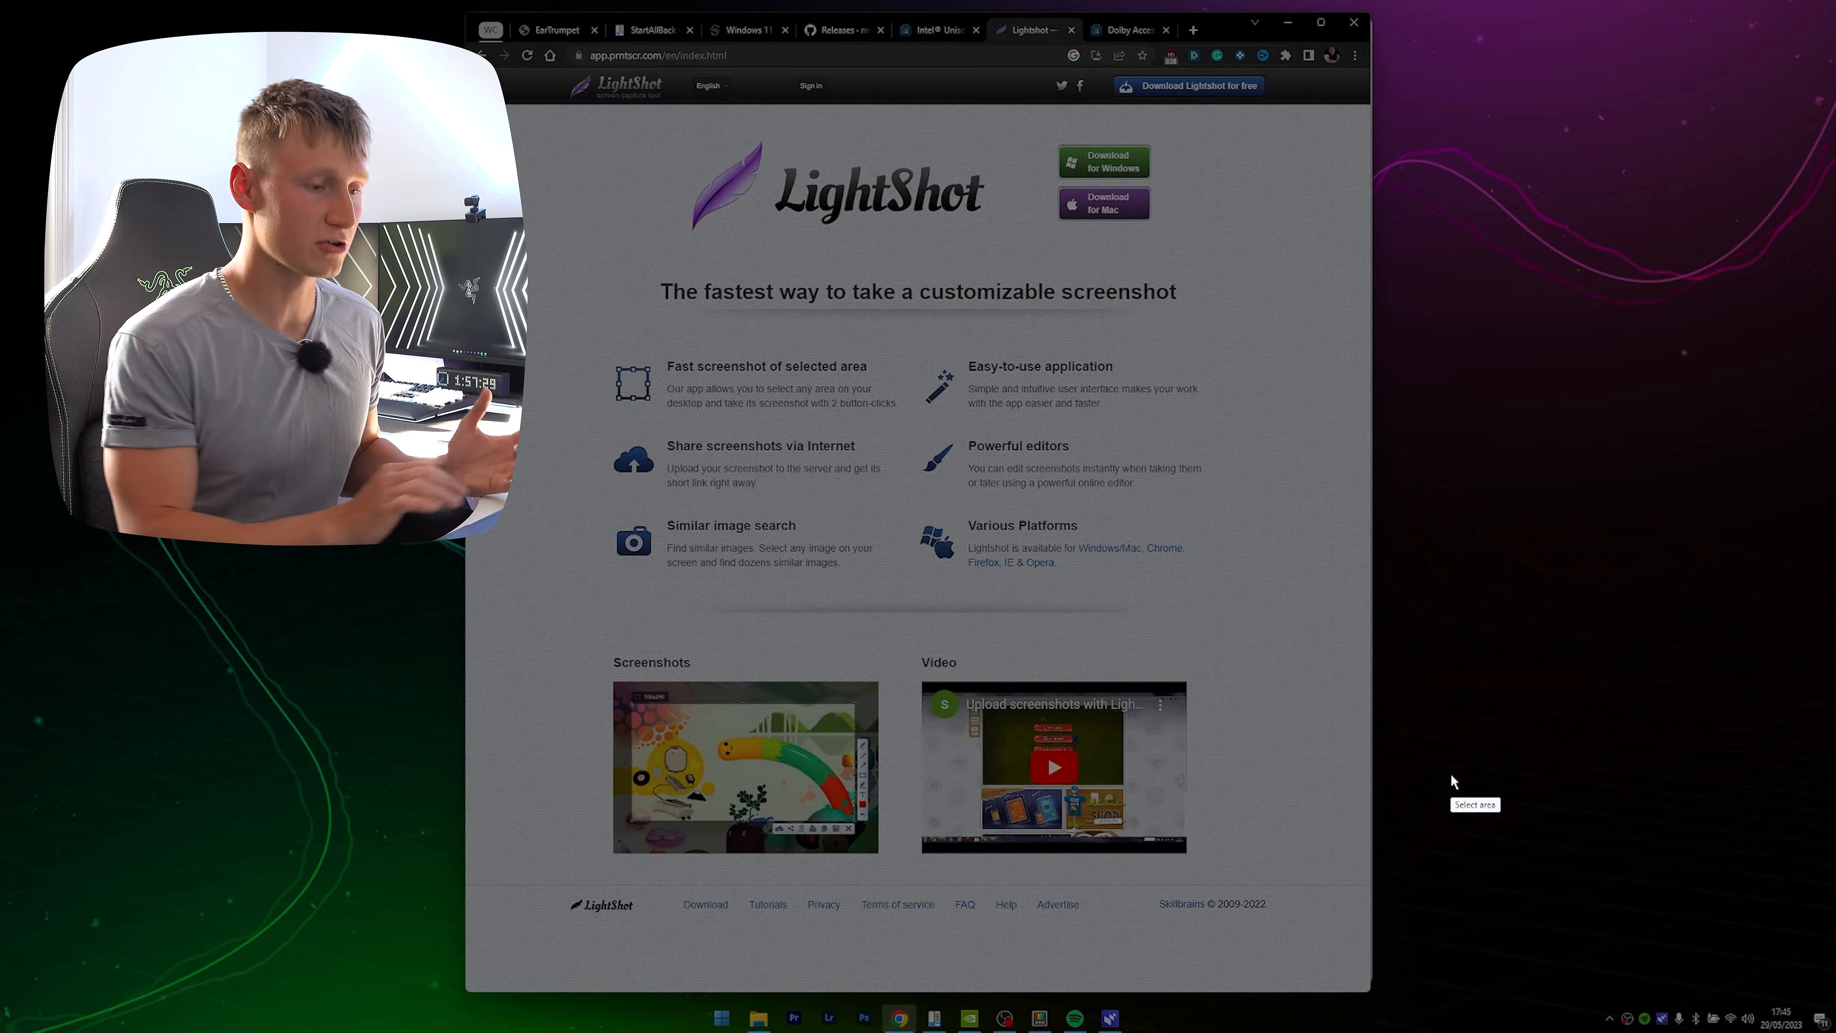
Show the LightShot actions menu (upload, print, copy, save) for the selected capture region.
right_click(1452, 783)
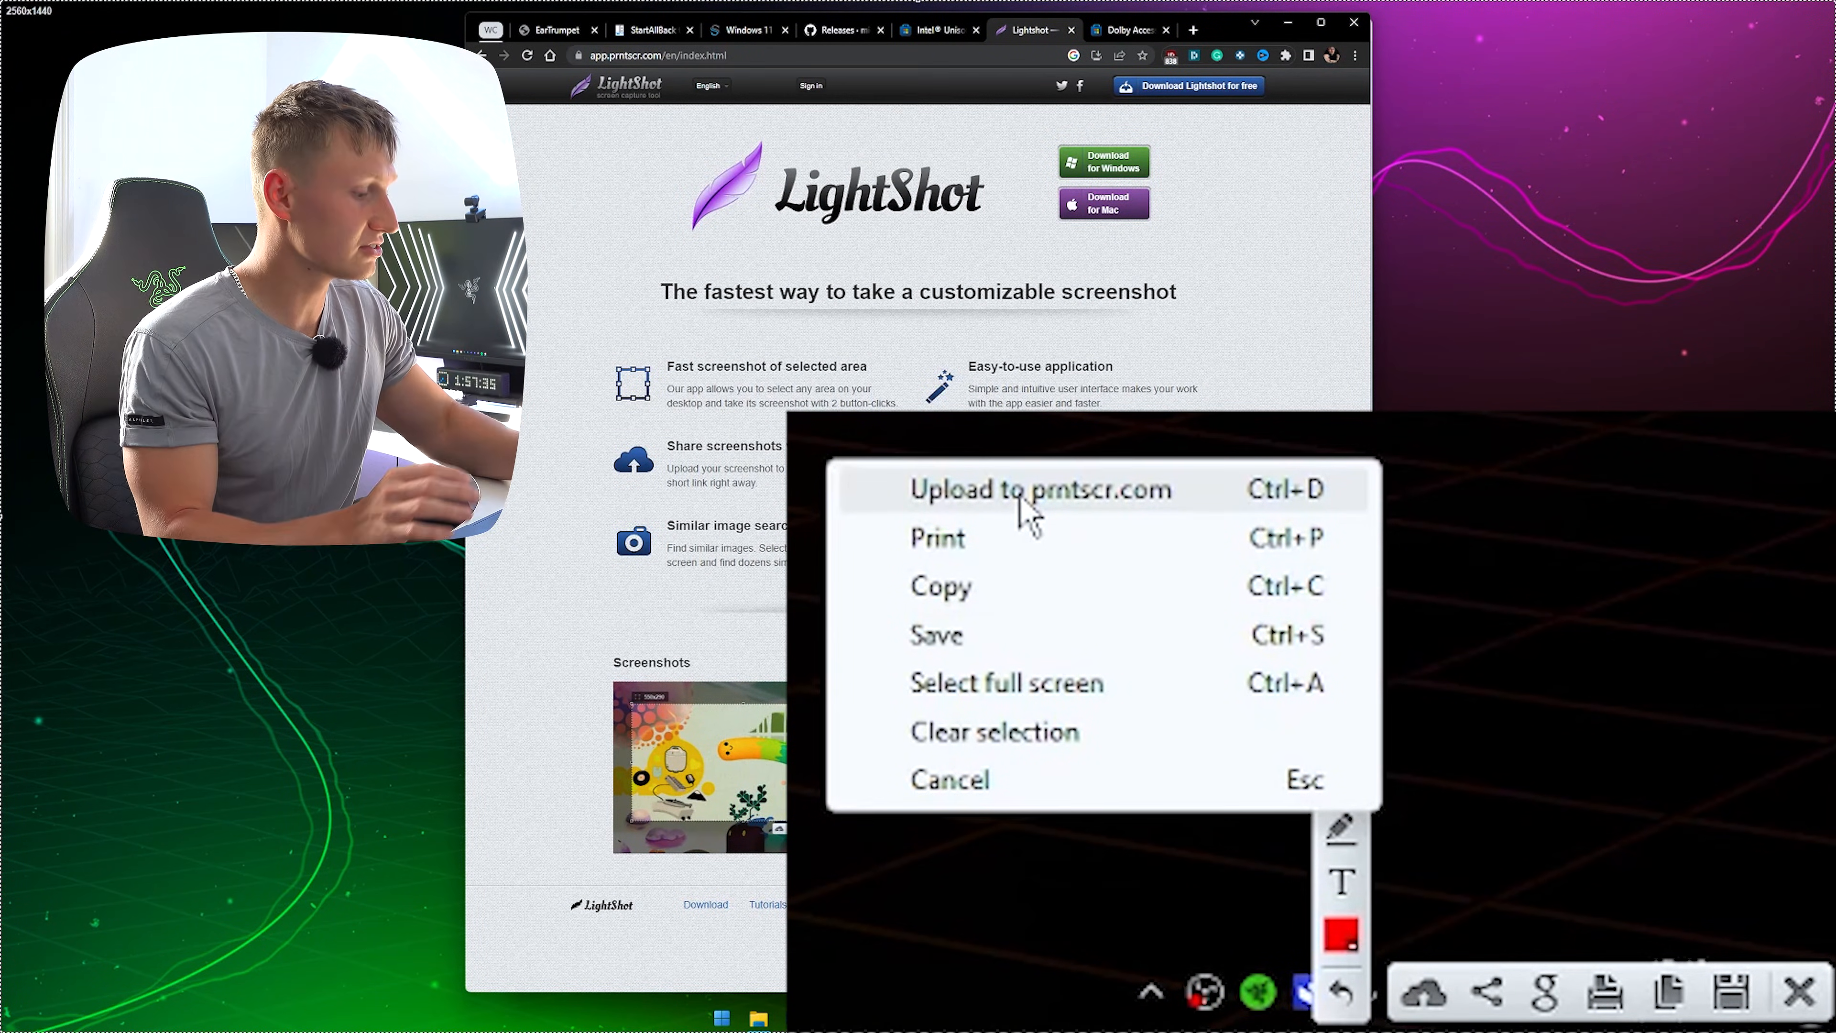
mouse_move(1019, 627)
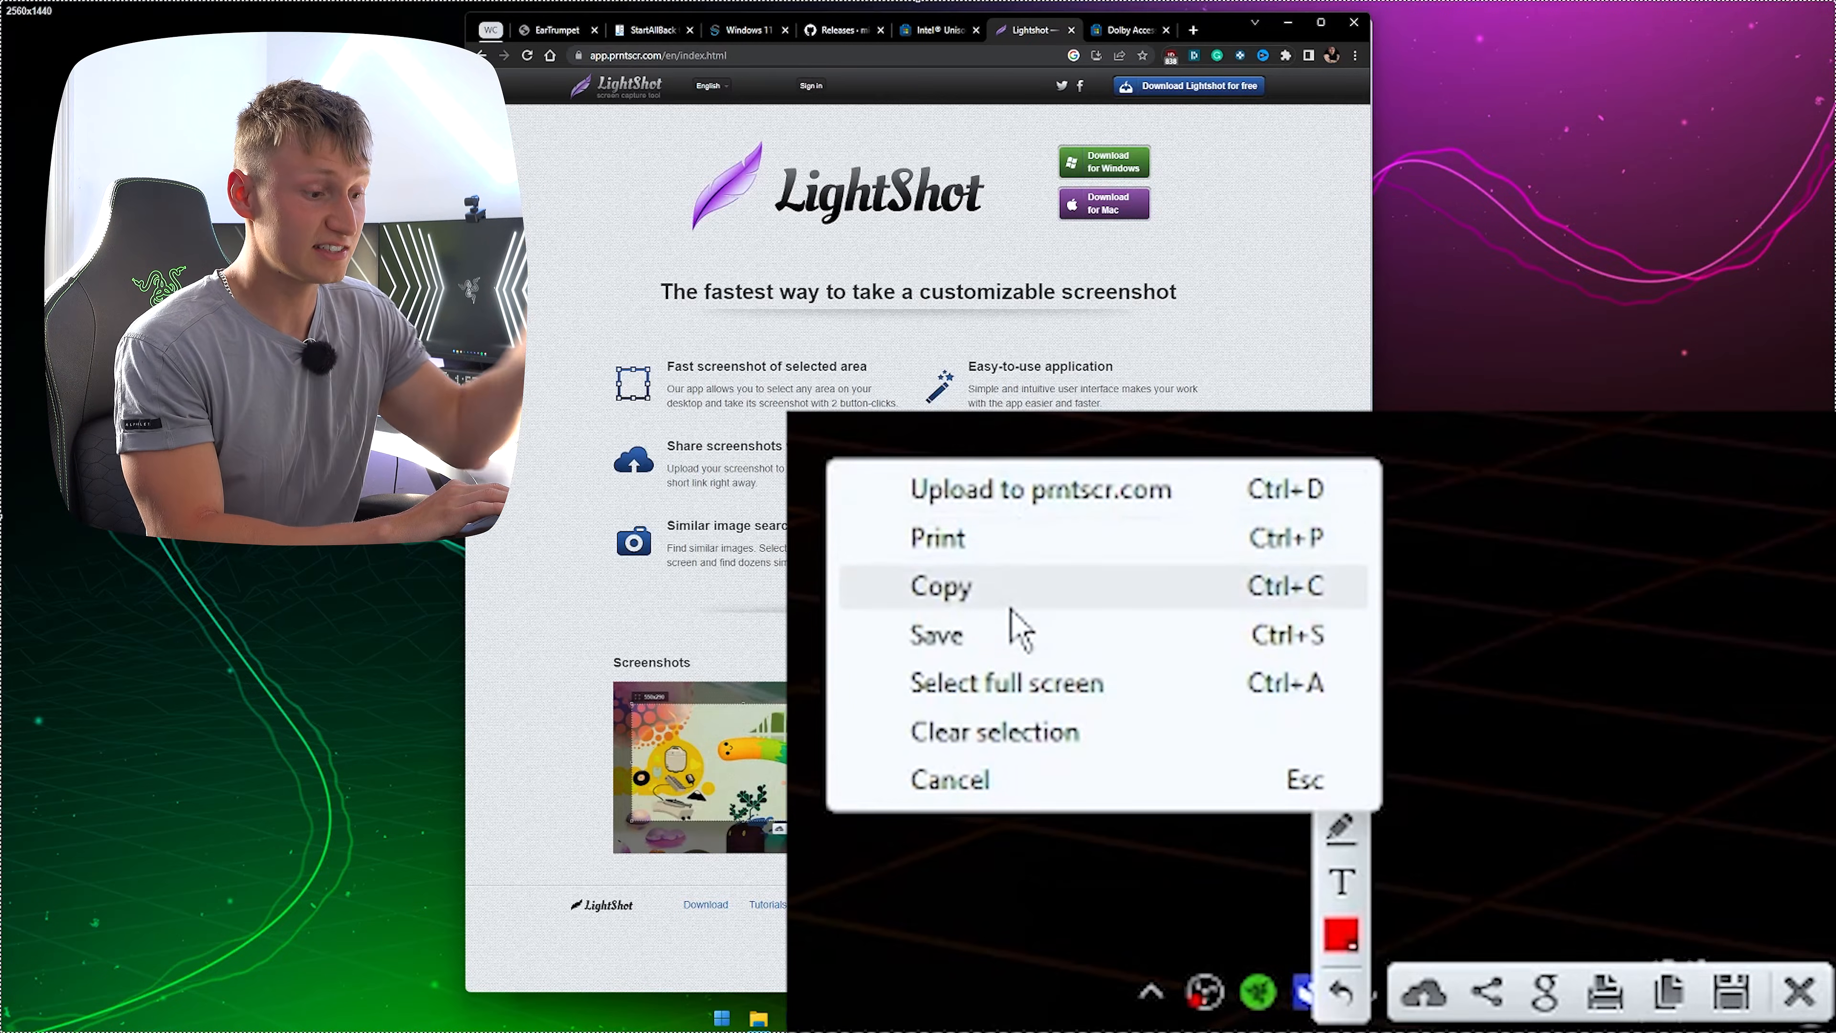
mouse_move(1007, 603)
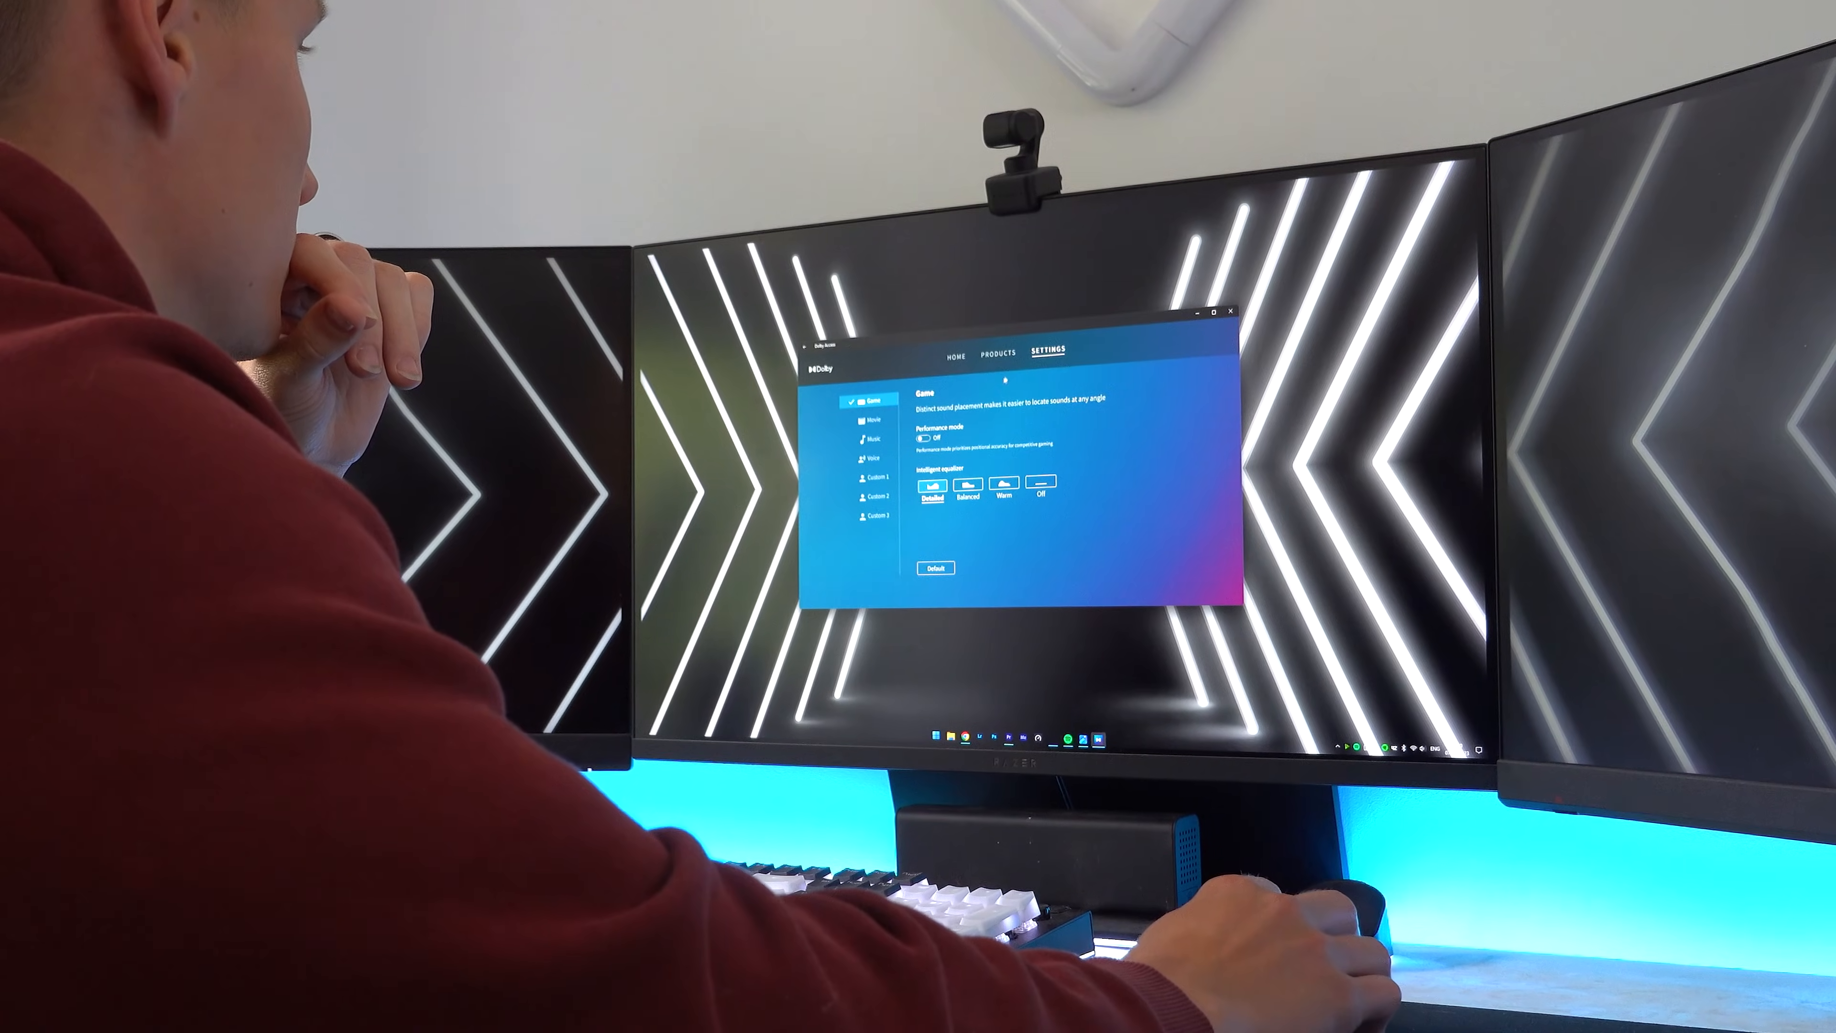
Select the Movie sound profile and view its intelligent equalizer presets.
click(893, 416)
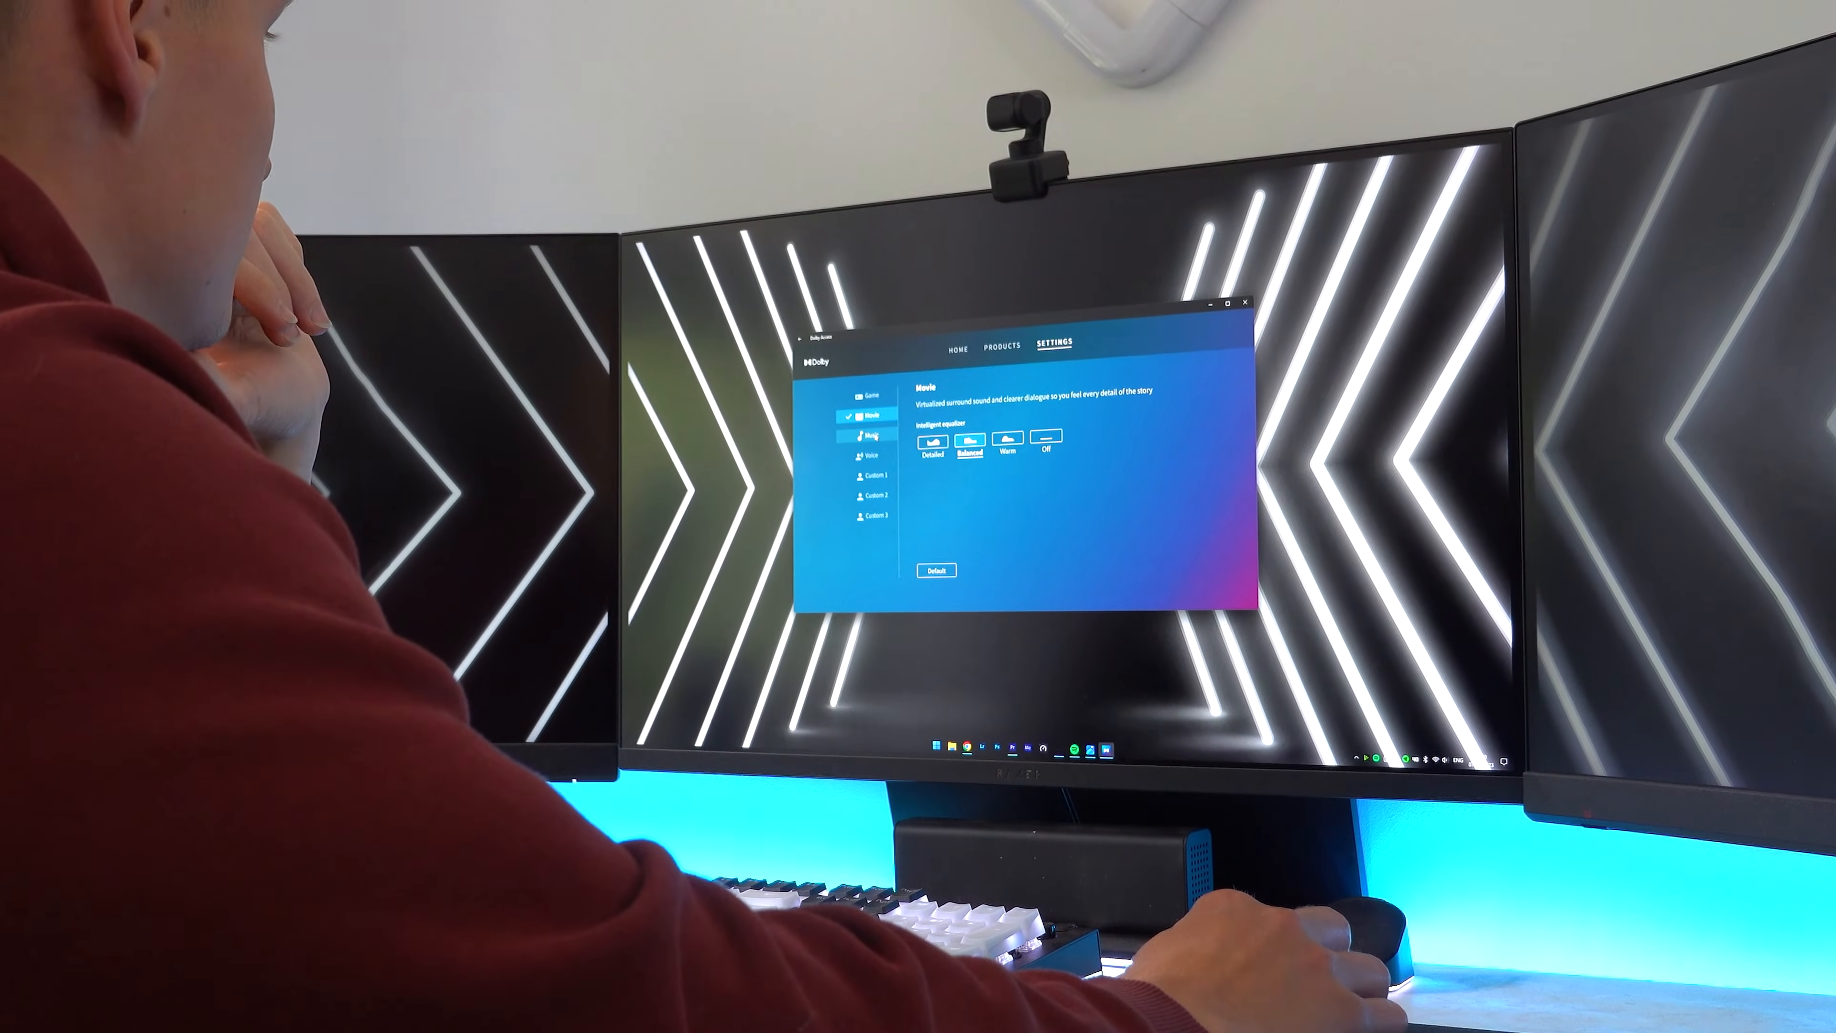
click(877, 516)
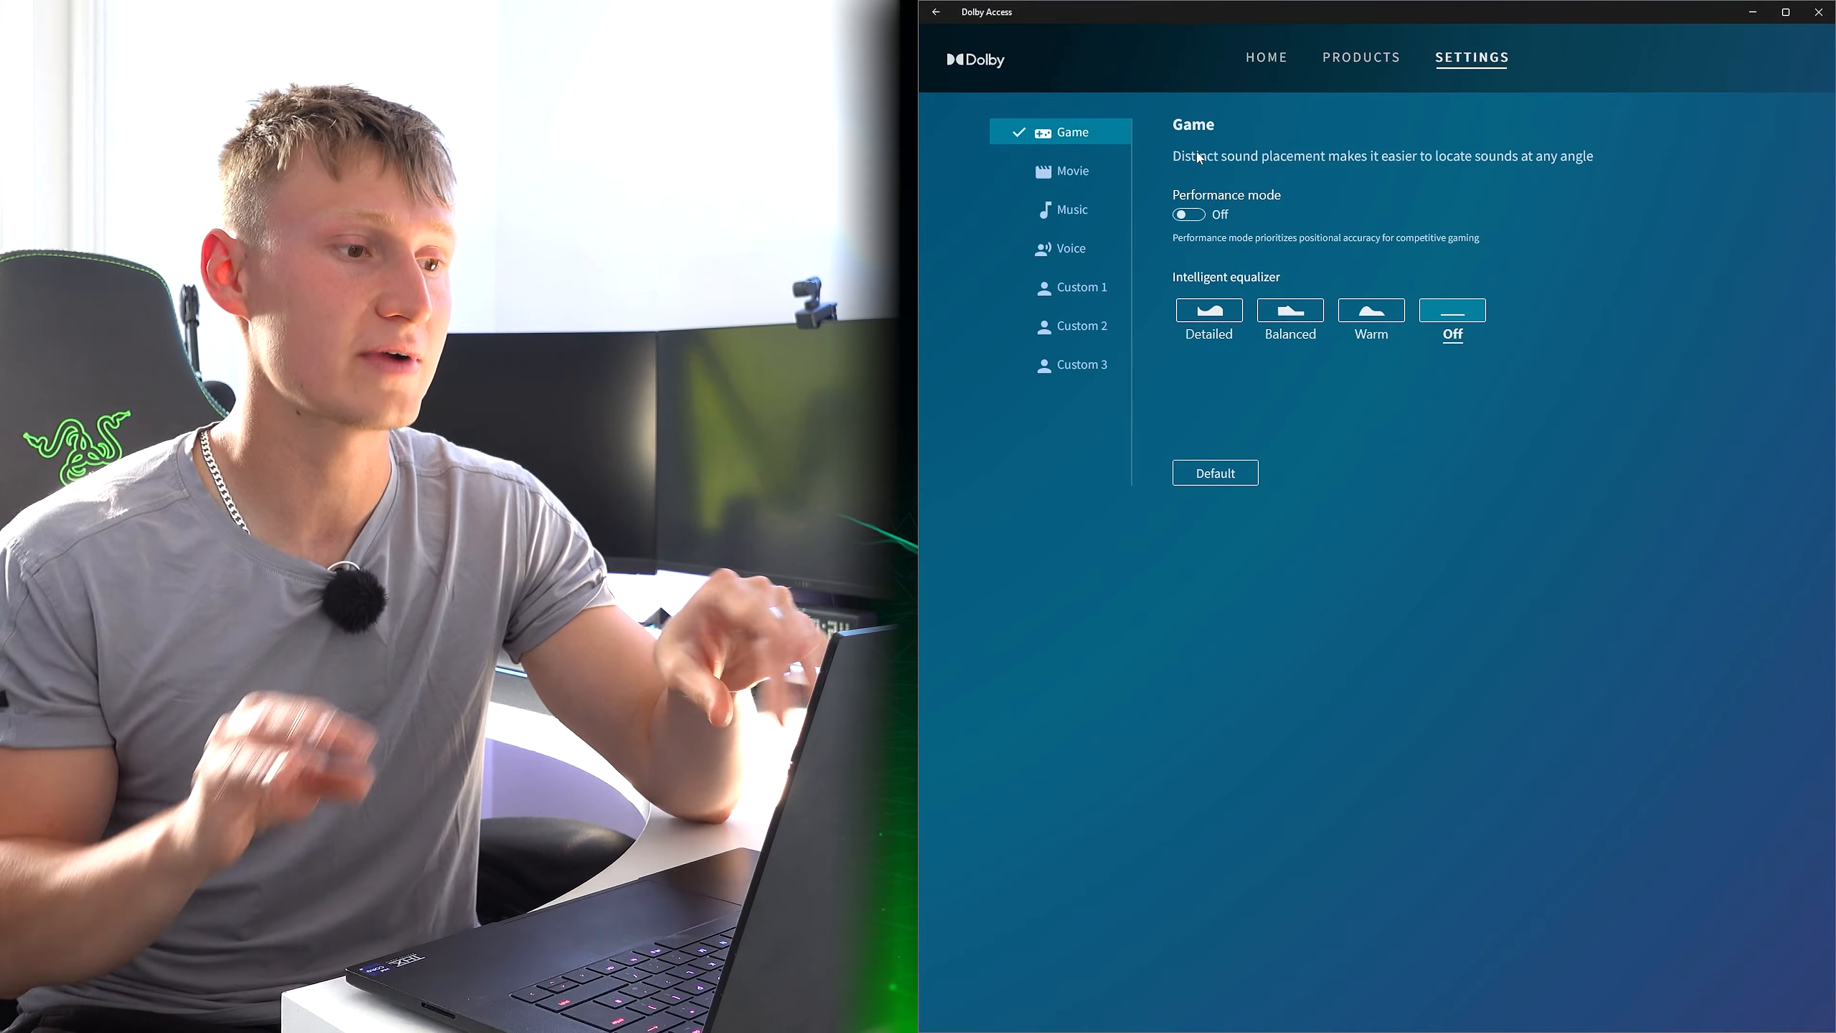
Step through Movie and Voice to the Custom 1 profile with its ten-band 32 Hz–16 kHz equalizer.
click(1071, 170)
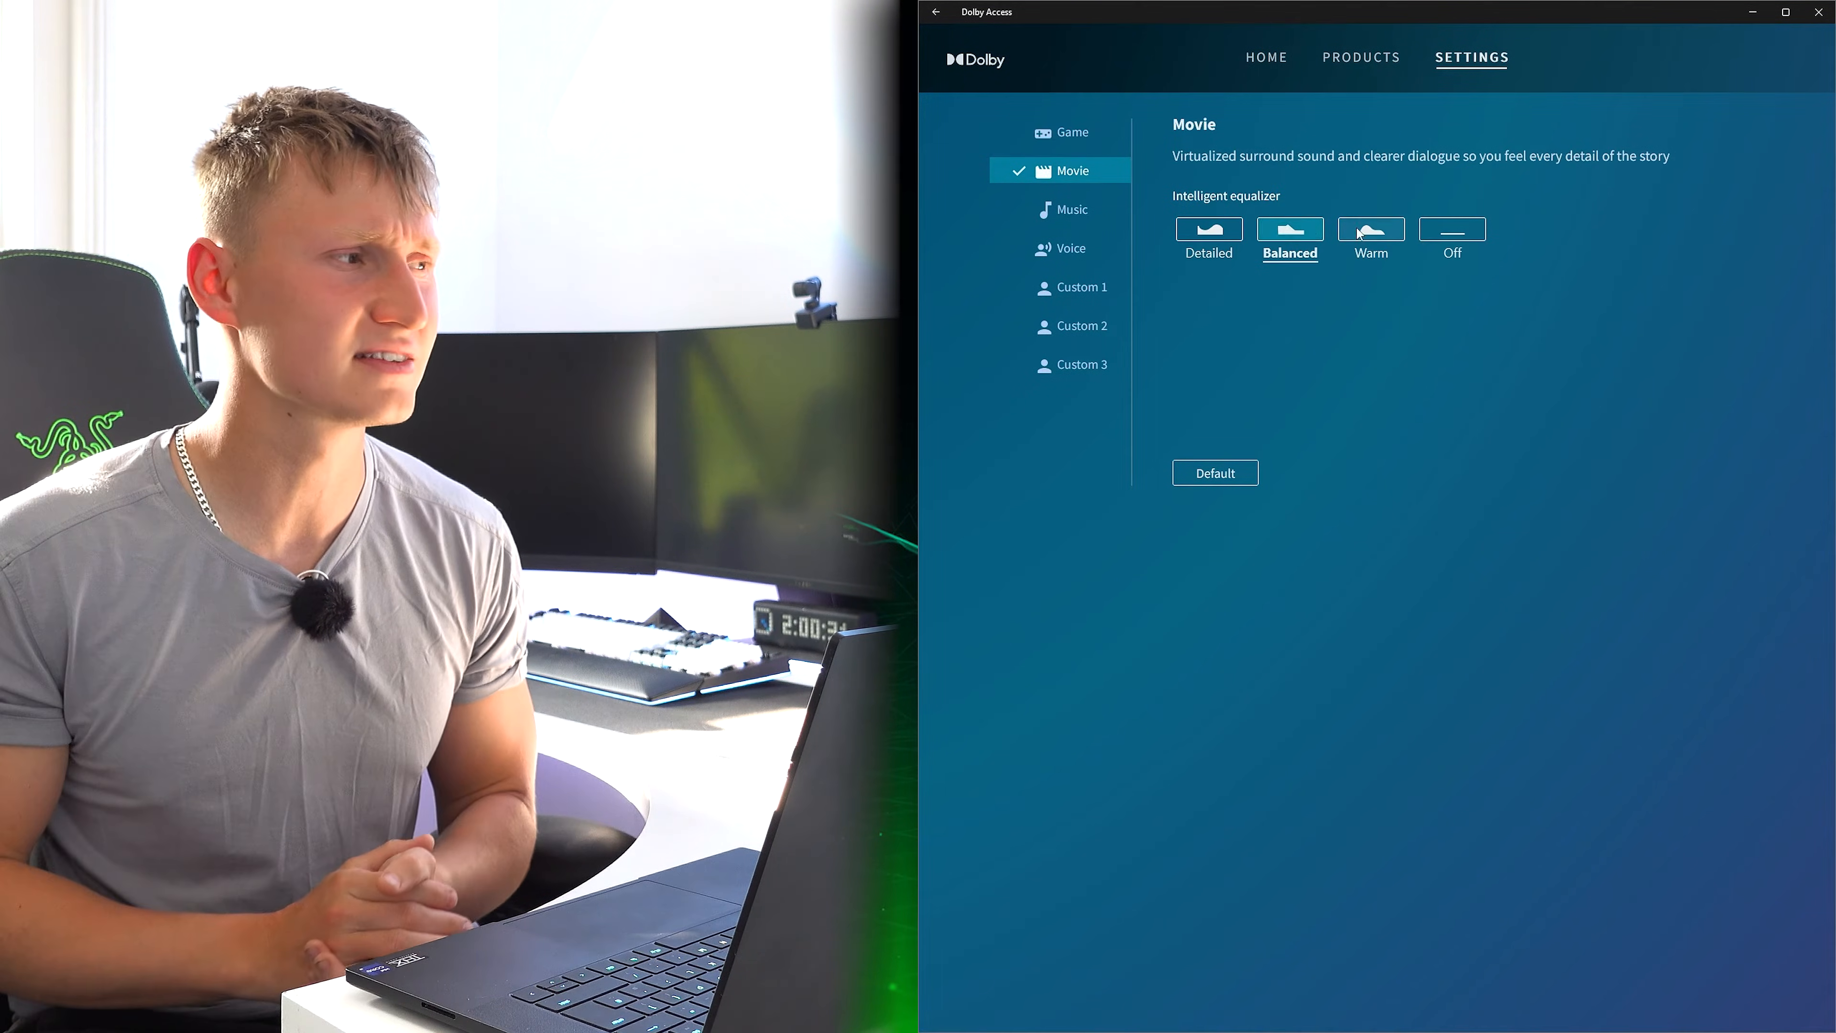
click(1070, 247)
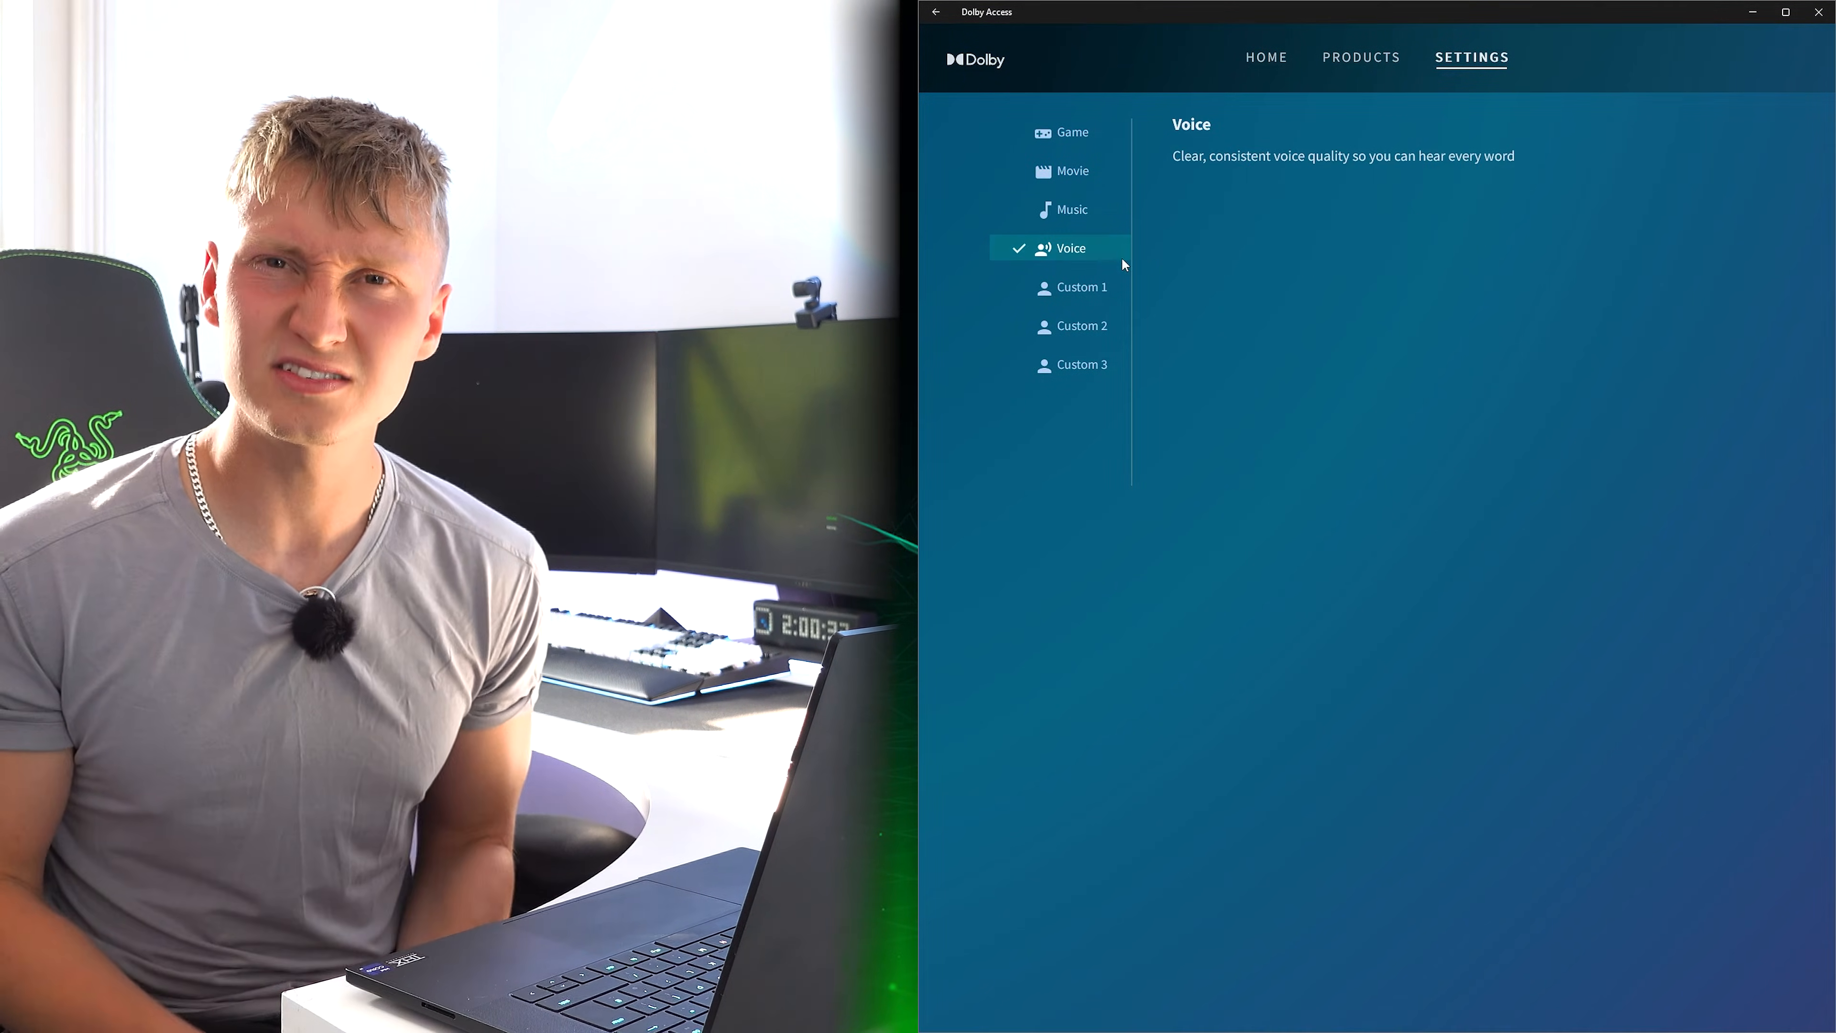
click(1081, 287)
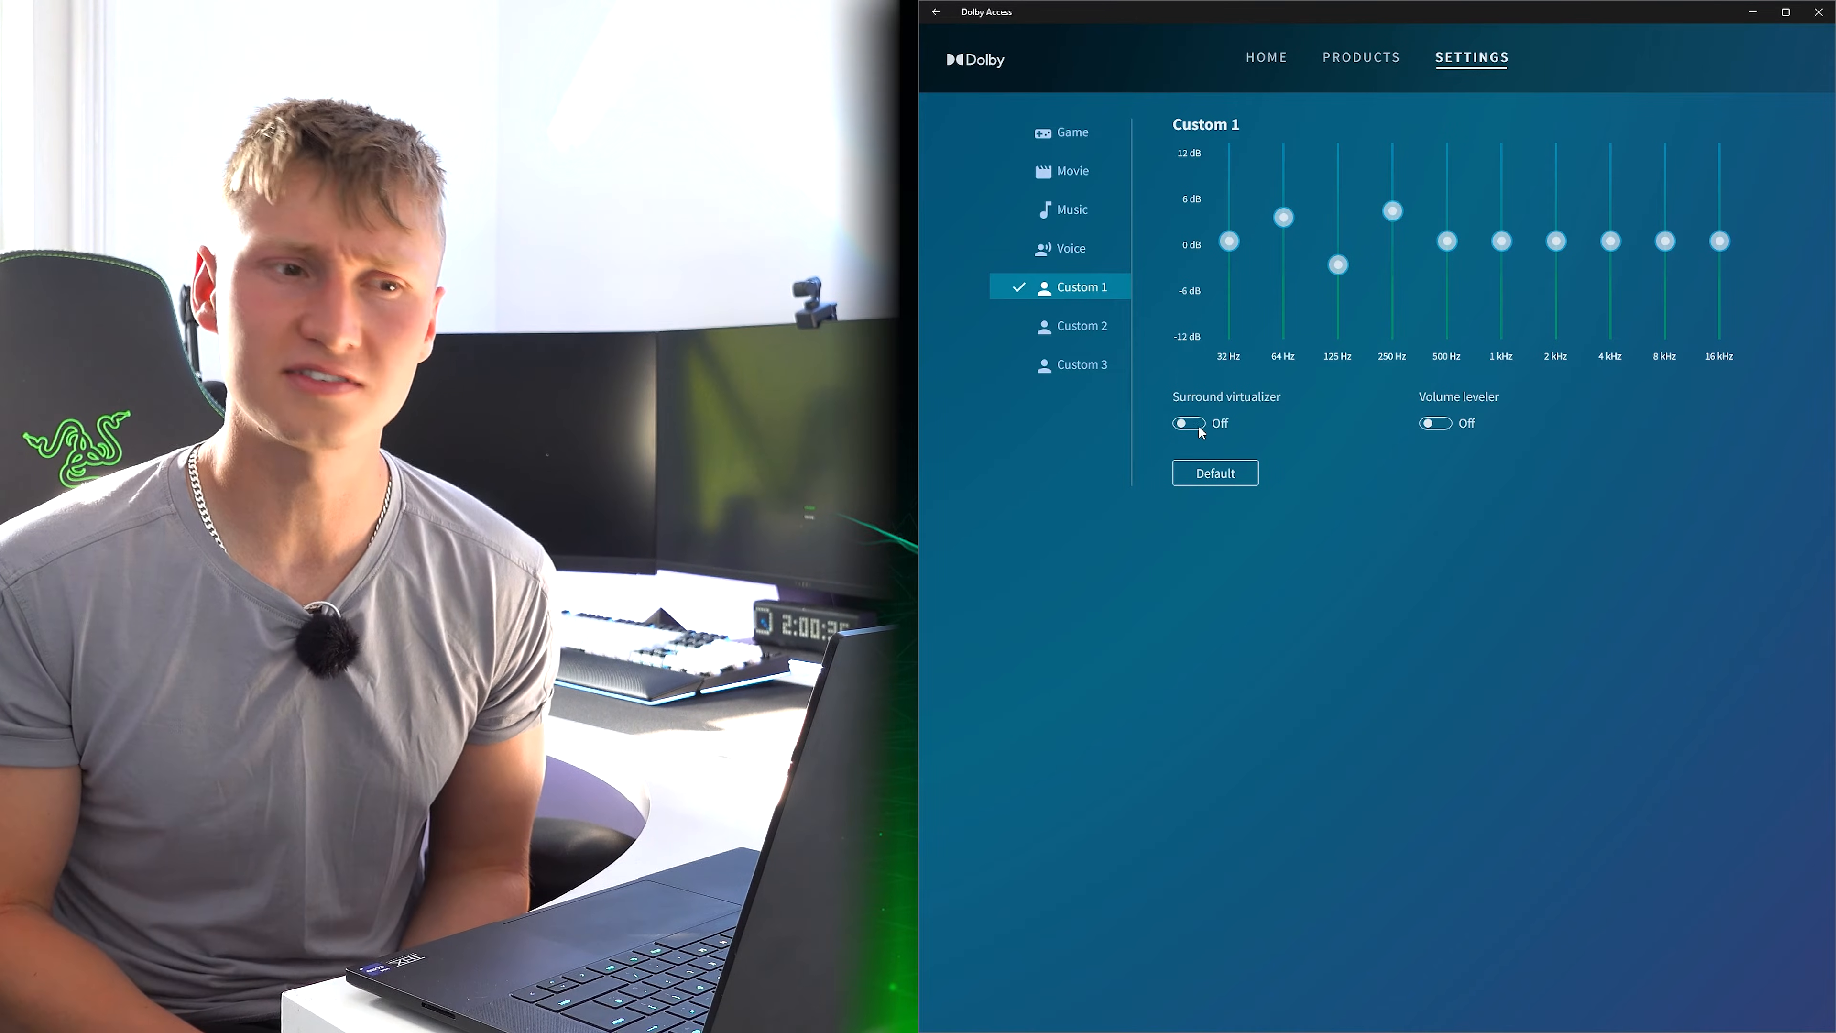